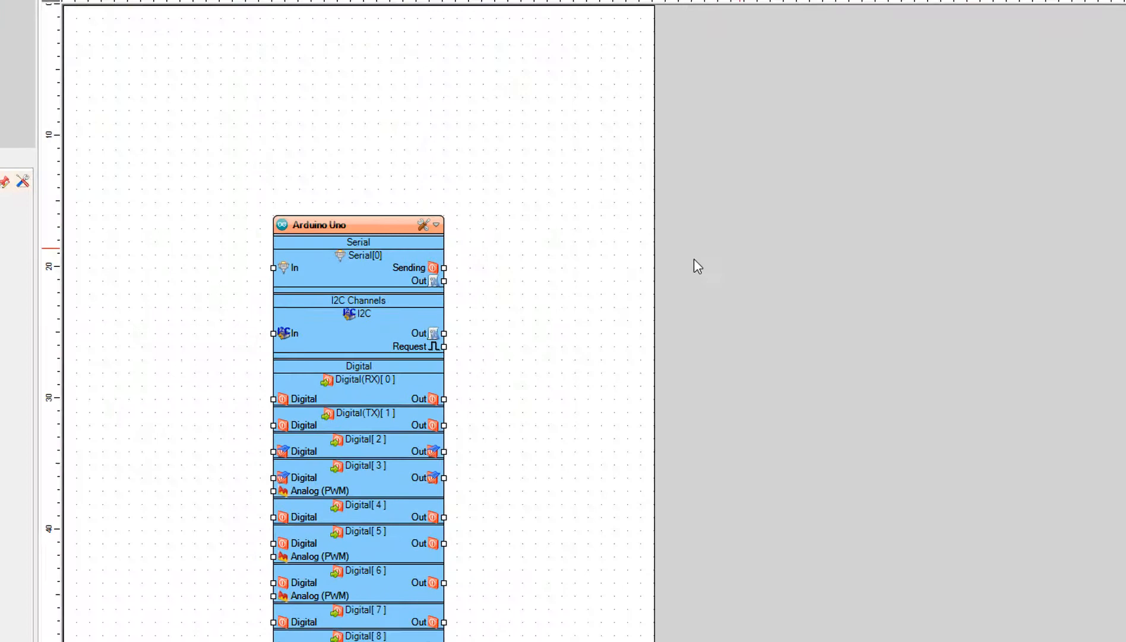
- Confirm Arduino Uno as the board type in the BoardType dialog
click(426, 224)
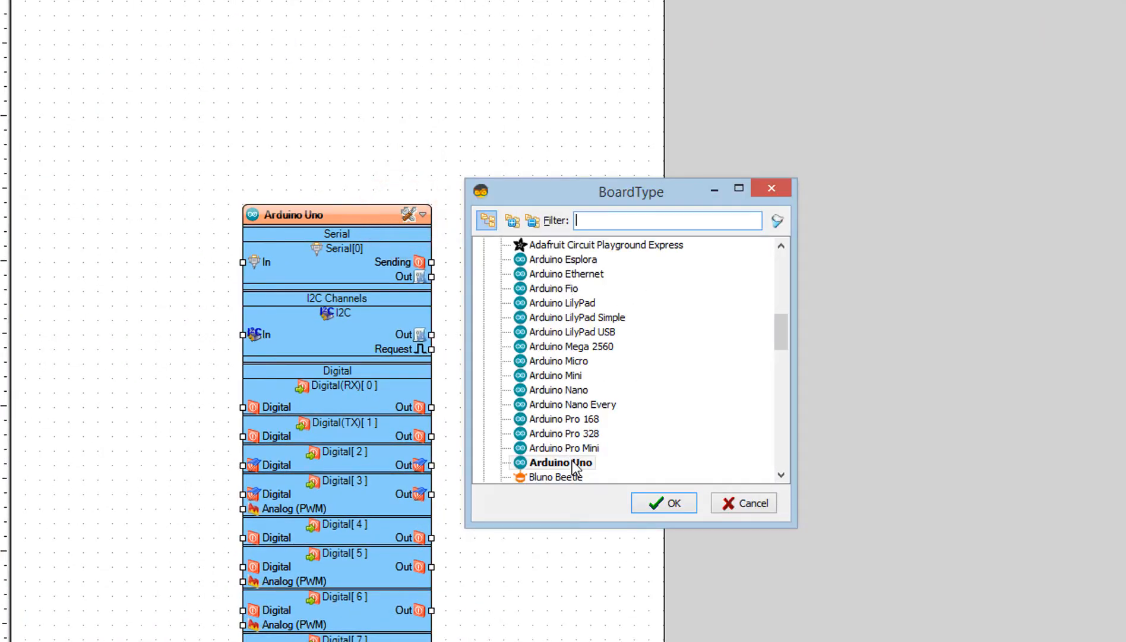
click(663, 503)
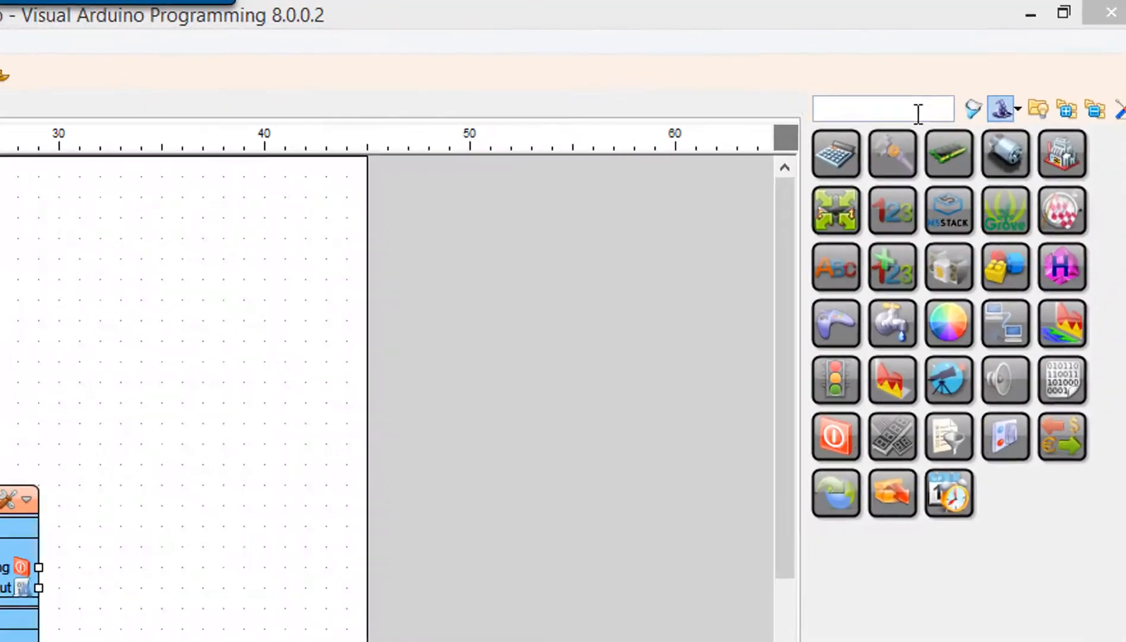
- Filter the component palette for 'BH' to find the BH1750 light sensor
text(BH)
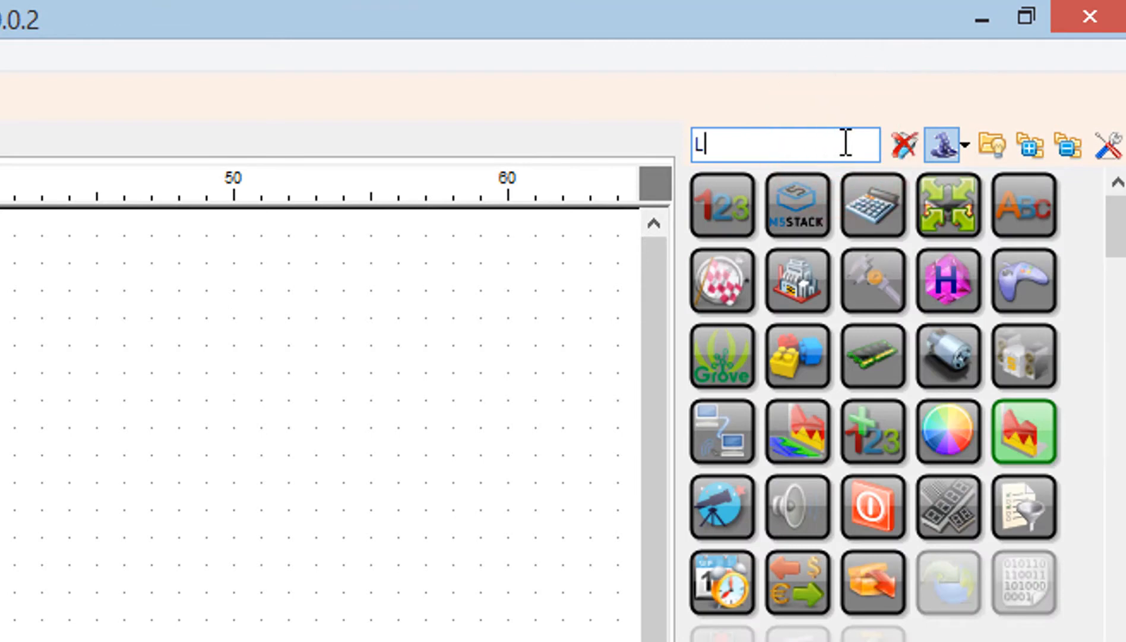
- Find 'LIMIT ANALOG', place Limit1 on the canvas and set its Max to 20
text(IMIT A)
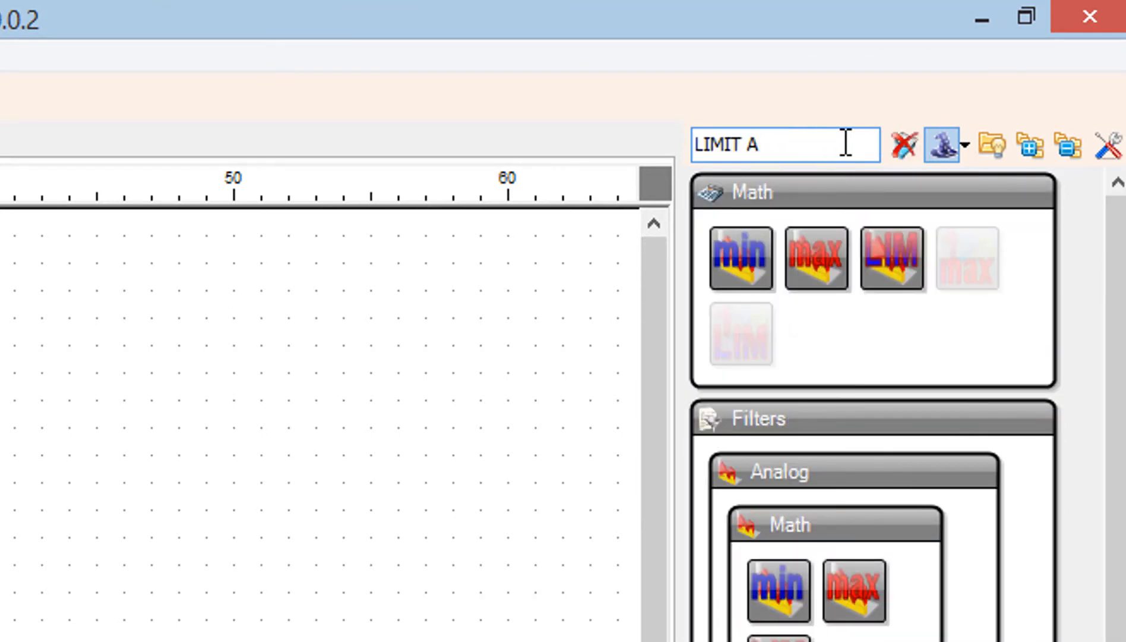
text(NALO)
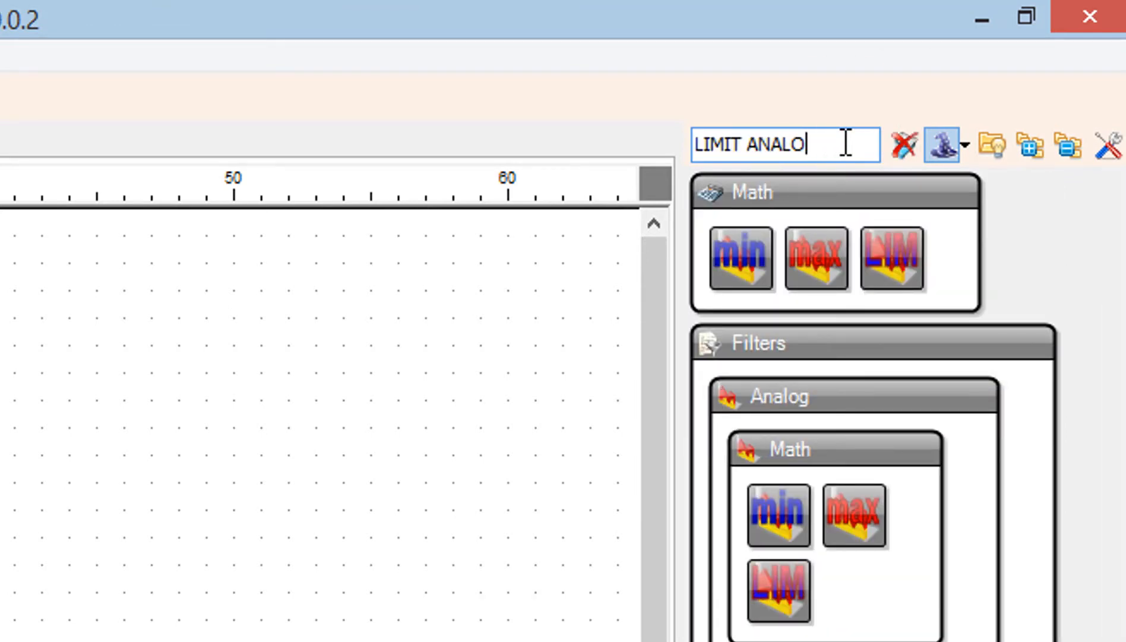
text(G)
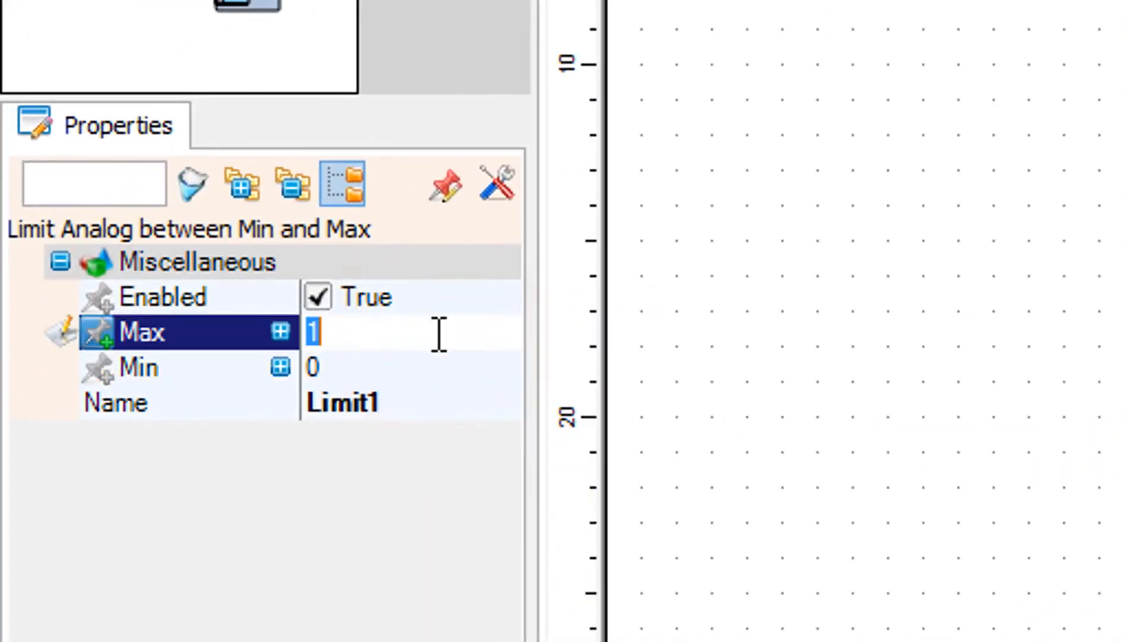
text(20)
text(M)
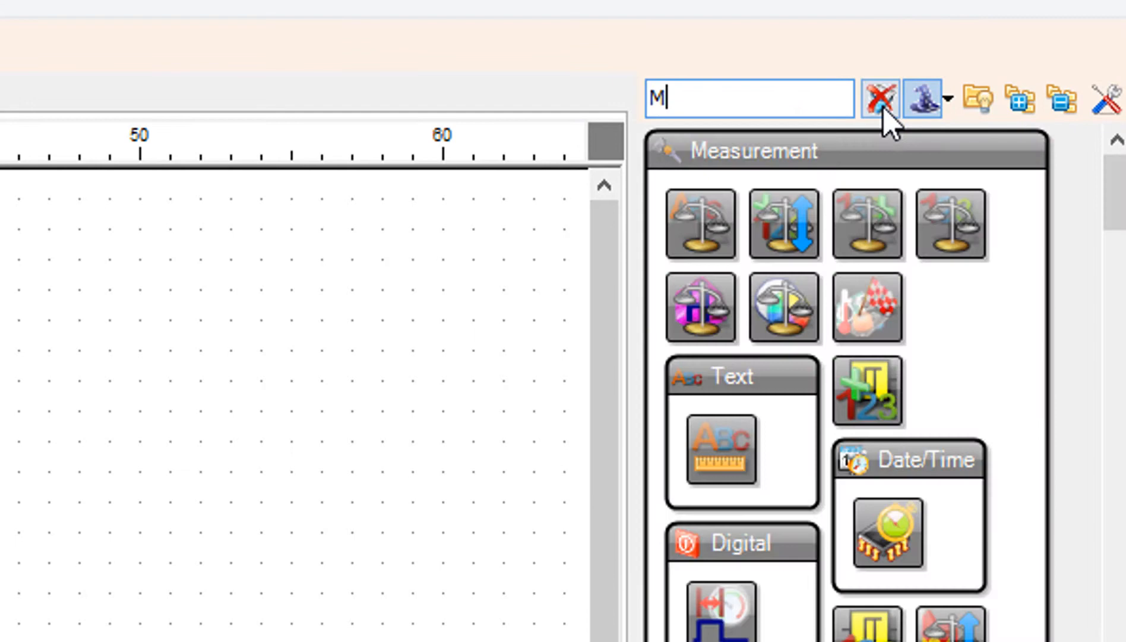
- Find 'MAP RANGE', place MapRange1 and set its InputRange Max to 20
text(AP RA)
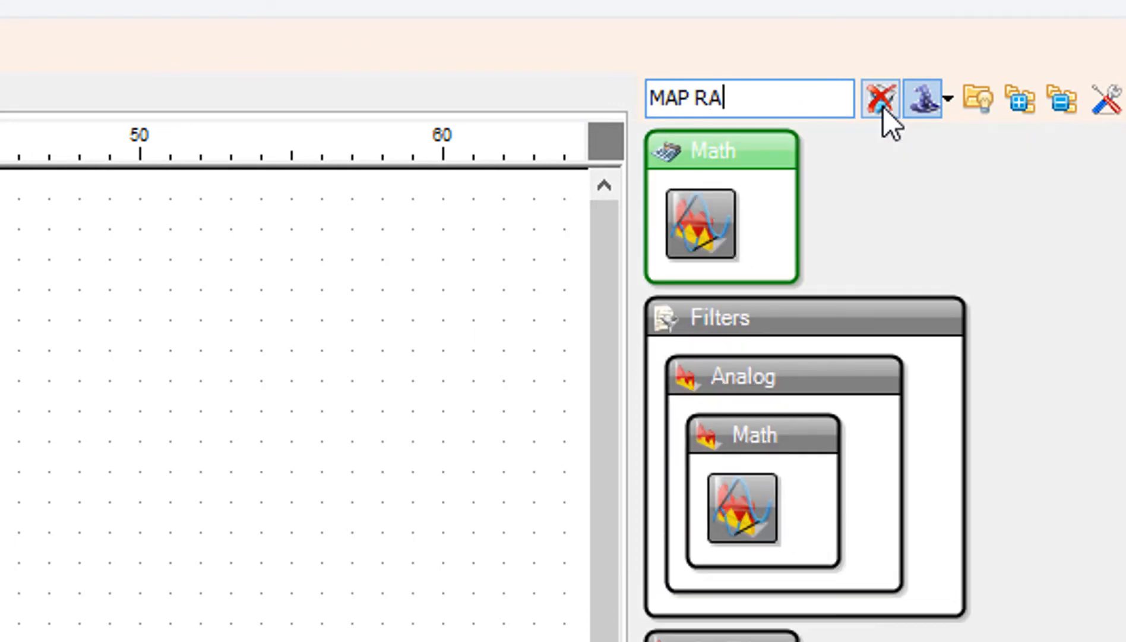
text(NGE)
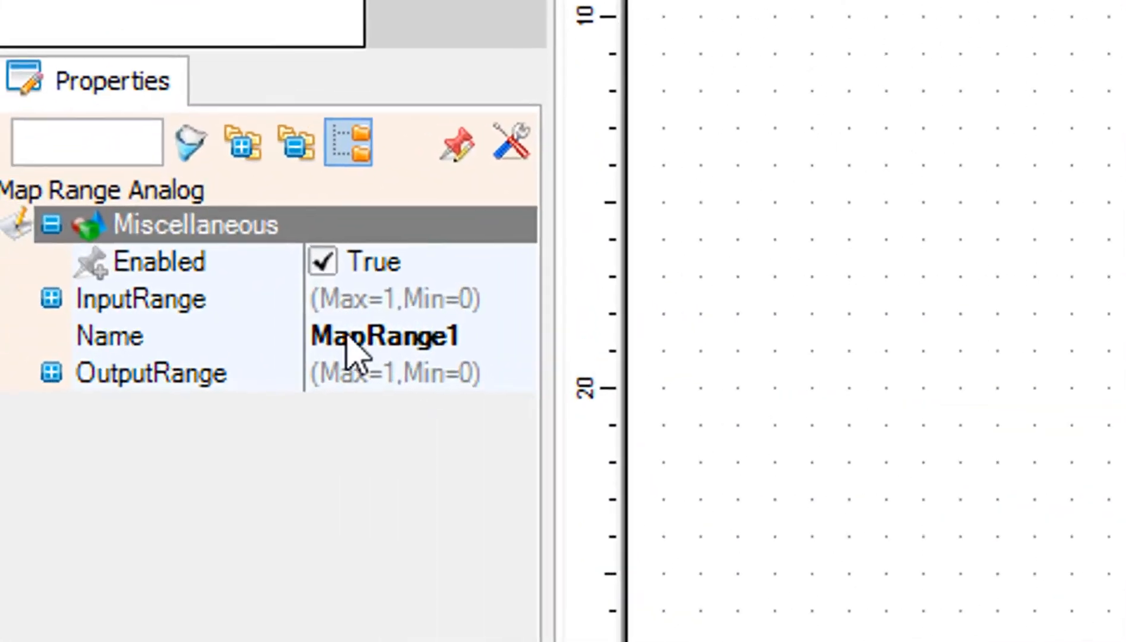
click(51, 301)
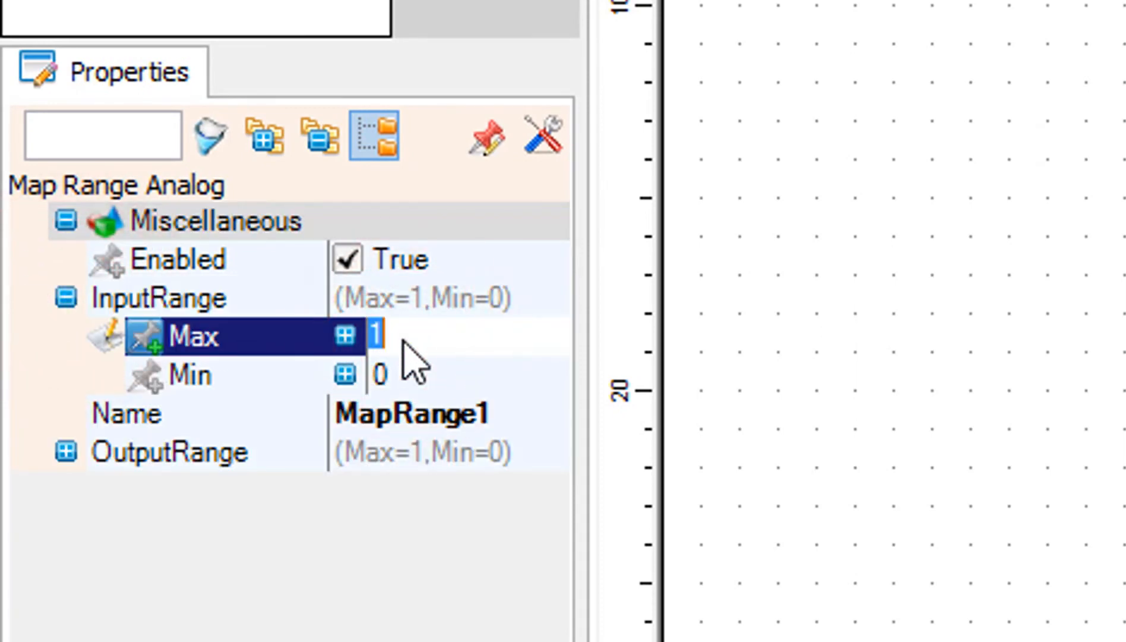
text(20)
text(S)
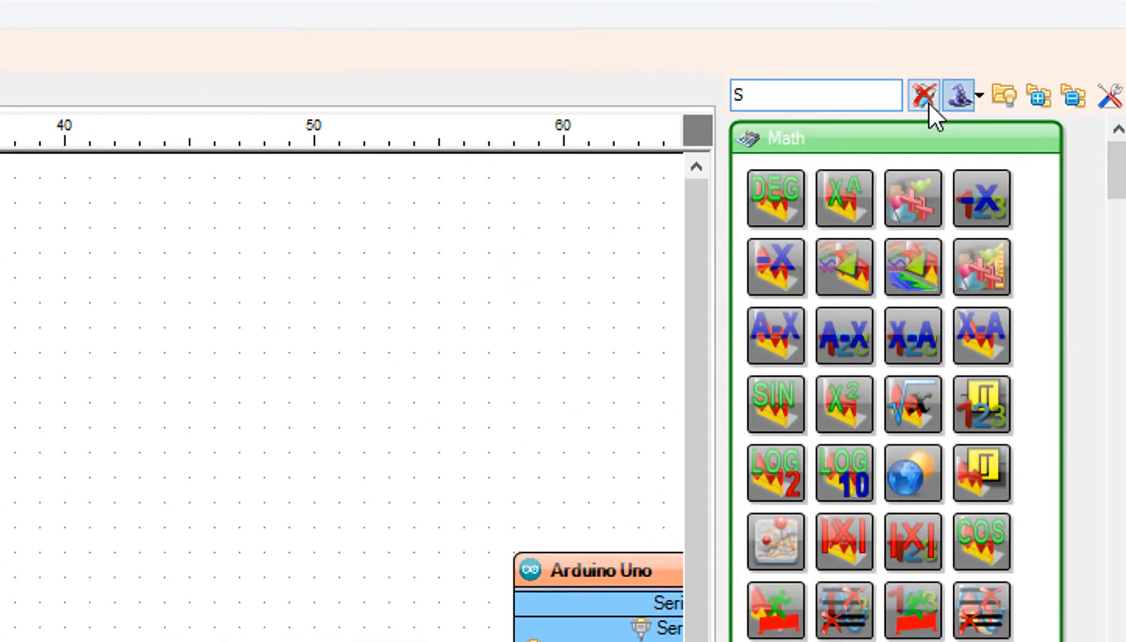
- Find 'SUBTRACT', place SubtractFromValue1 beside MapRange1 and set its Value to 1
text(UBTRA)
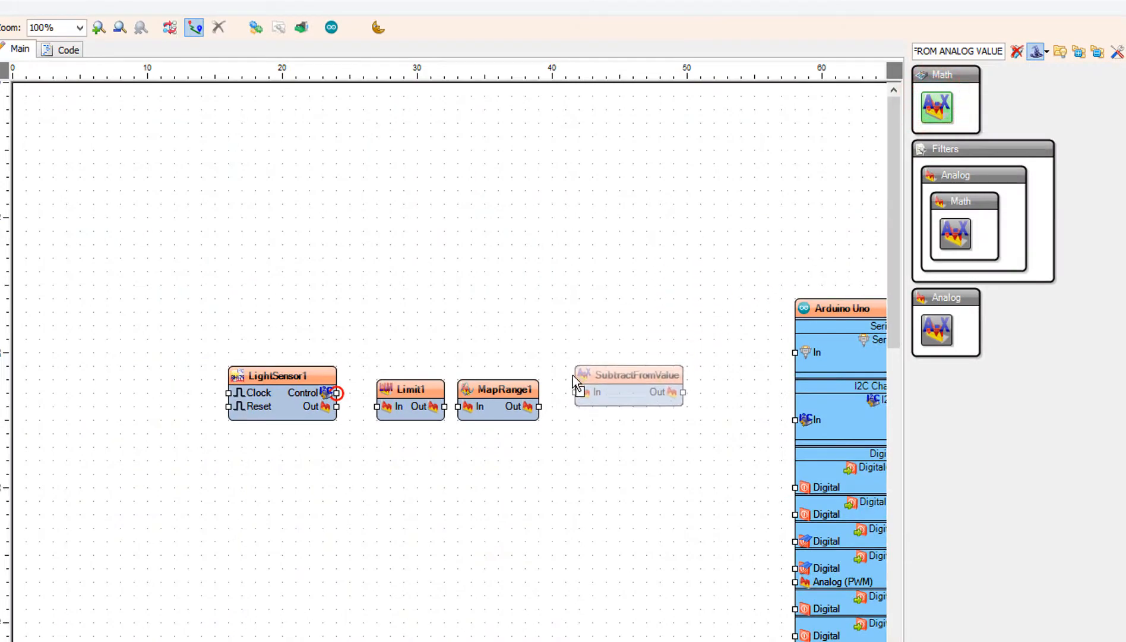
click(630, 382)
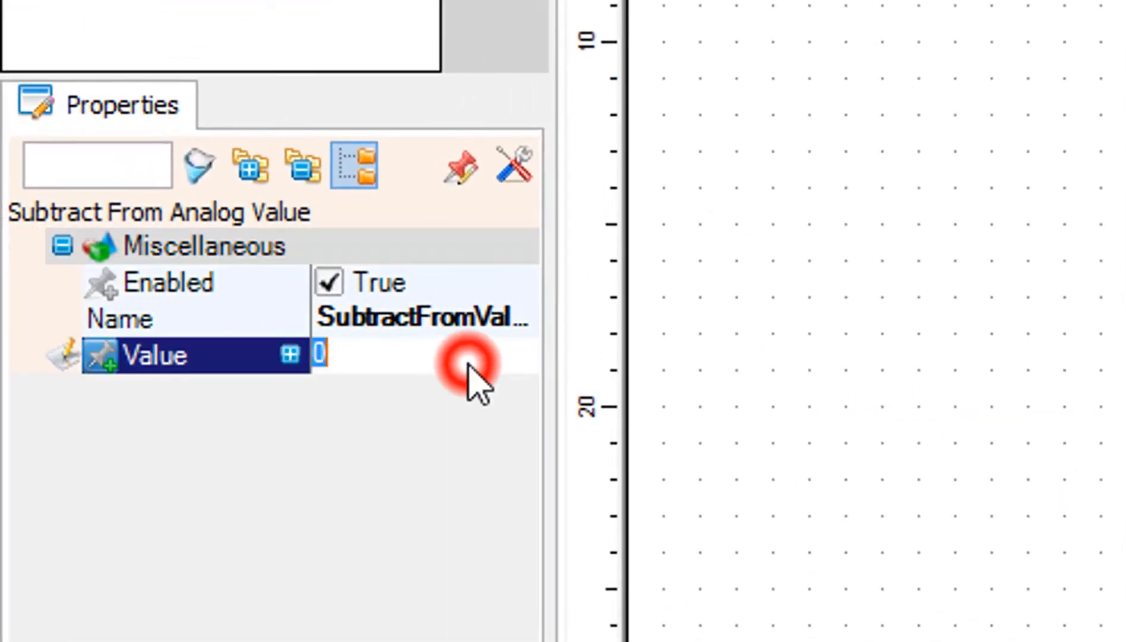
text(1)
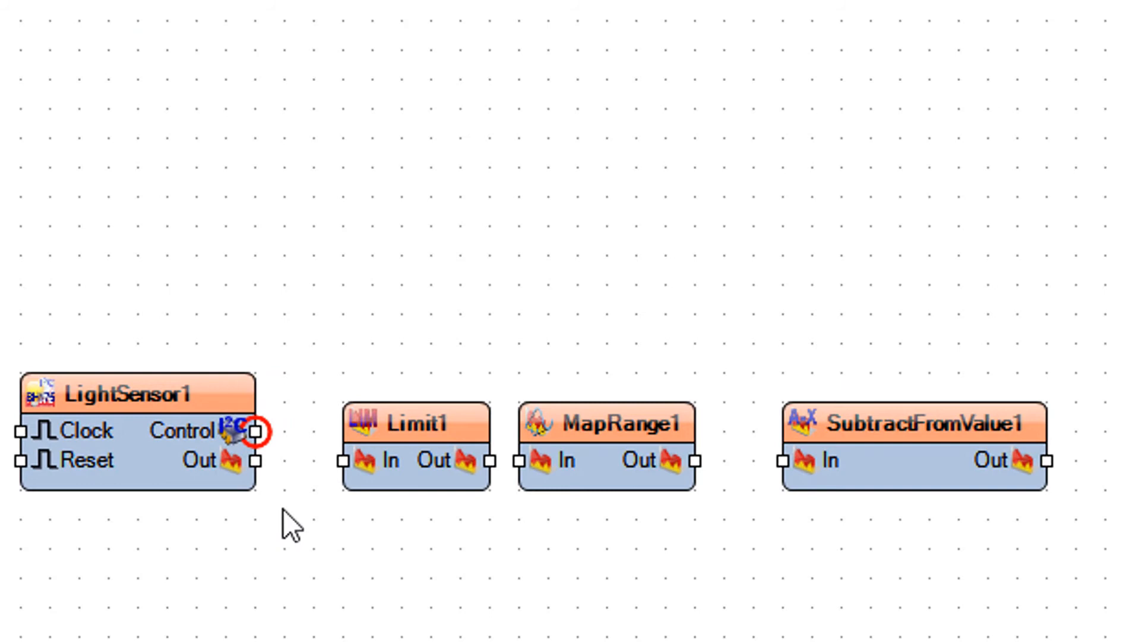
- Wire LightSensor1 → Limit1 → MapRange1 → SubtractFromValue1 output to input
click(253, 460)
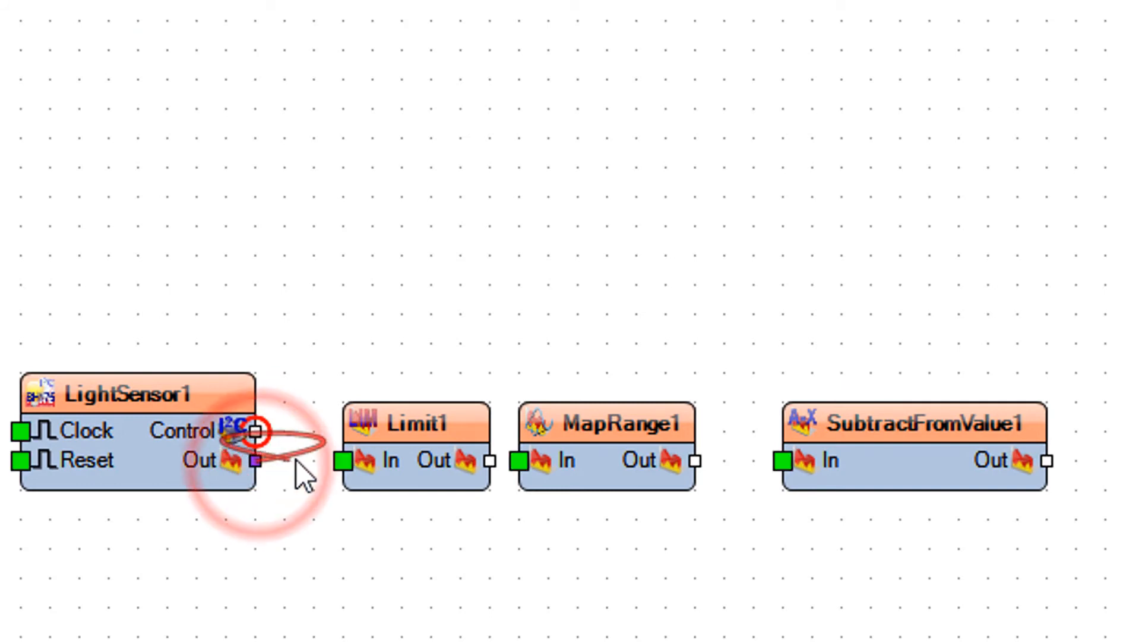
drag(256, 460, 342, 460)
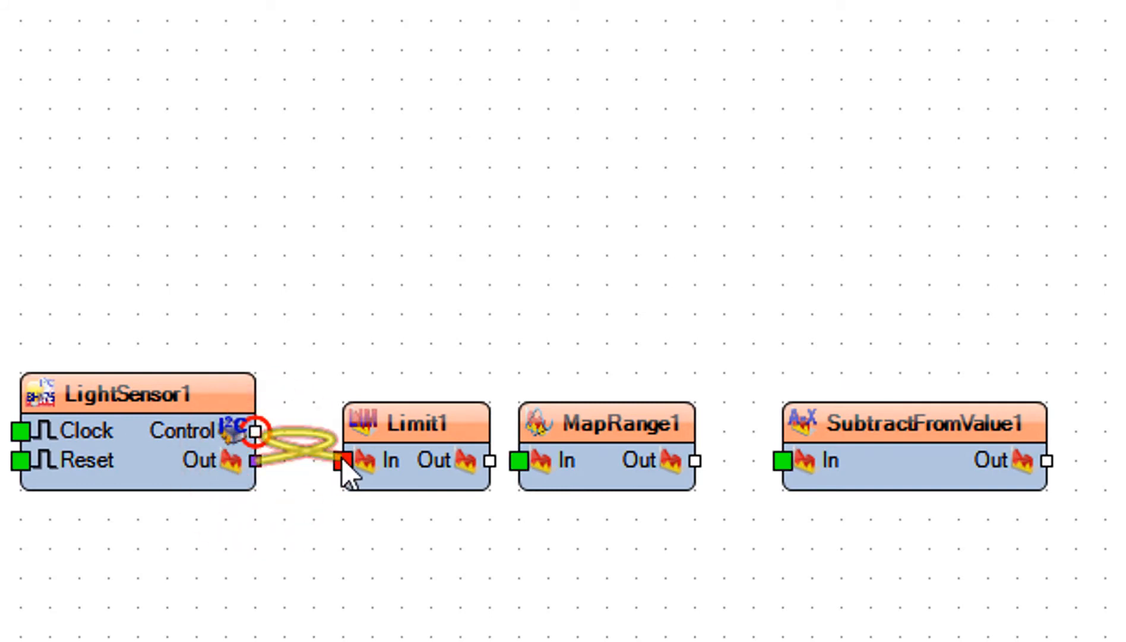
drag(255, 460, 345, 460)
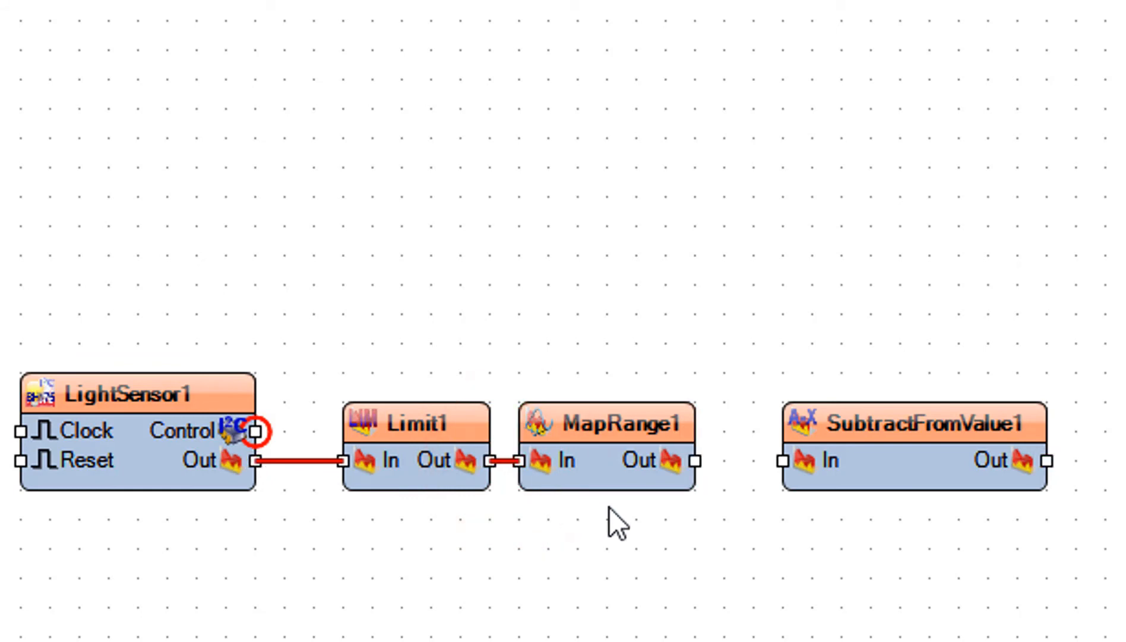
mouse_move(701, 482)
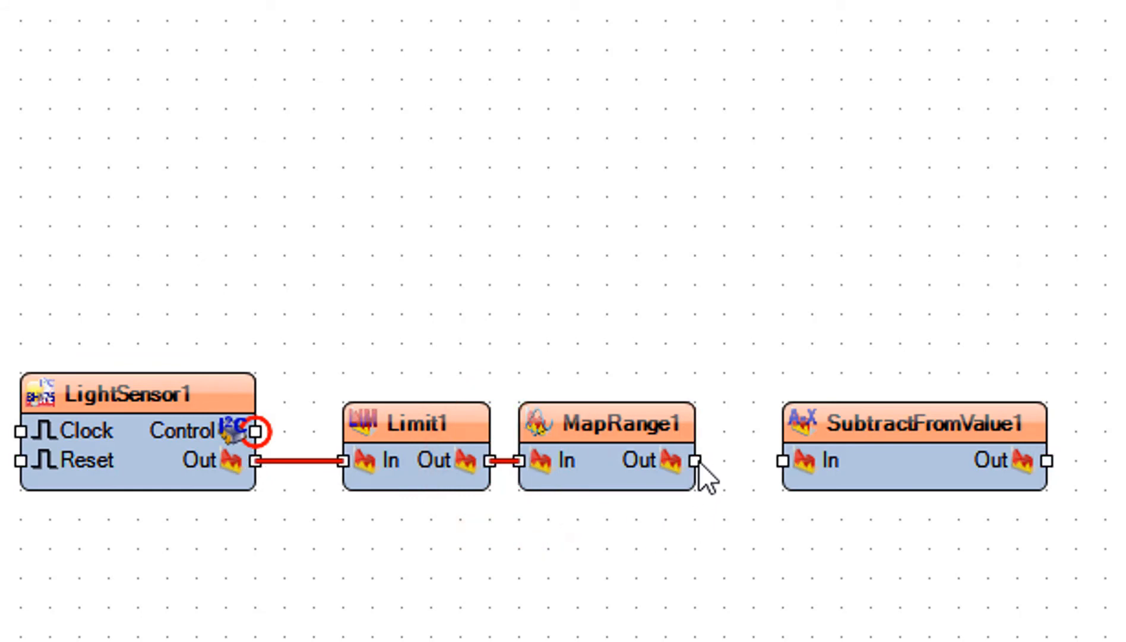
drag(675, 461, 783, 461)
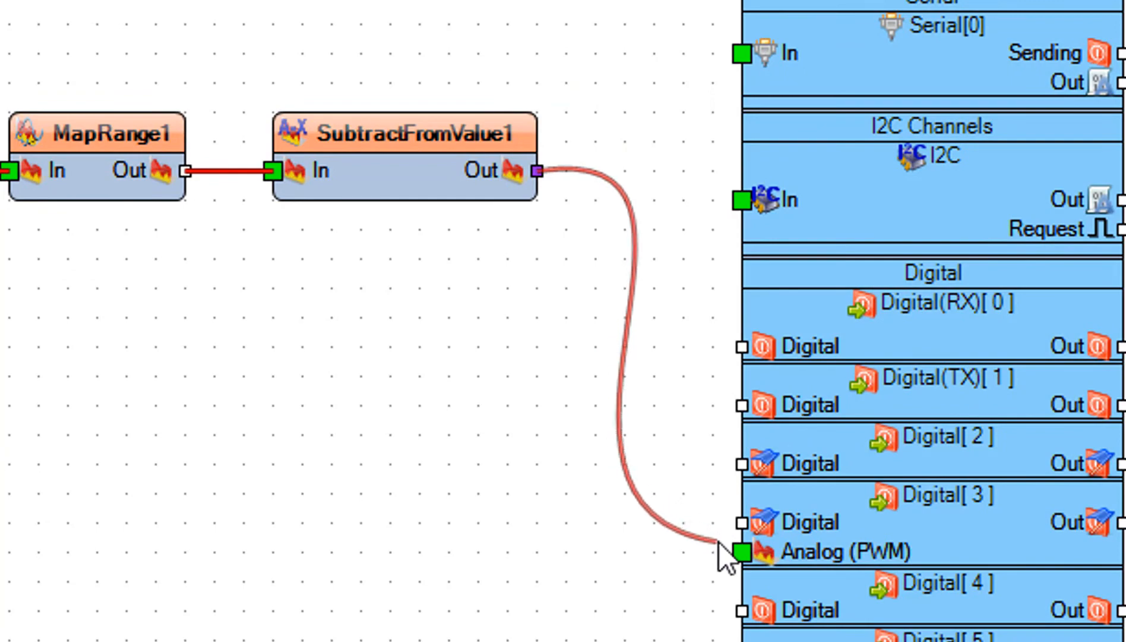
- Wire SubtractFromValue1's output to the Arduino Uno Digital[3] Analog (PWM) pin
click(741, 552)
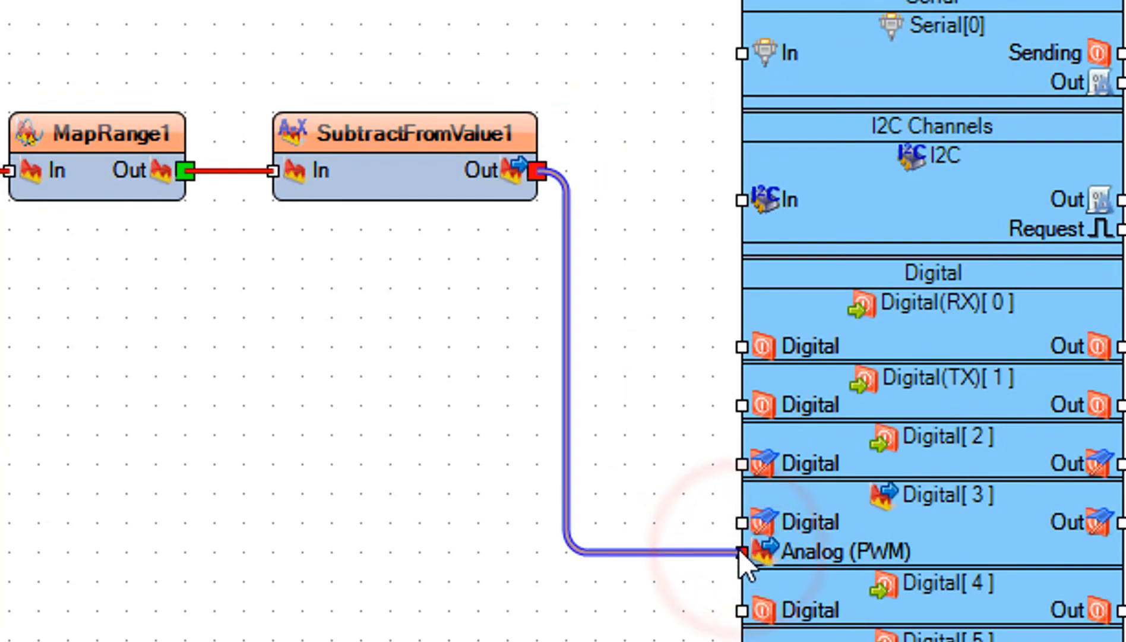